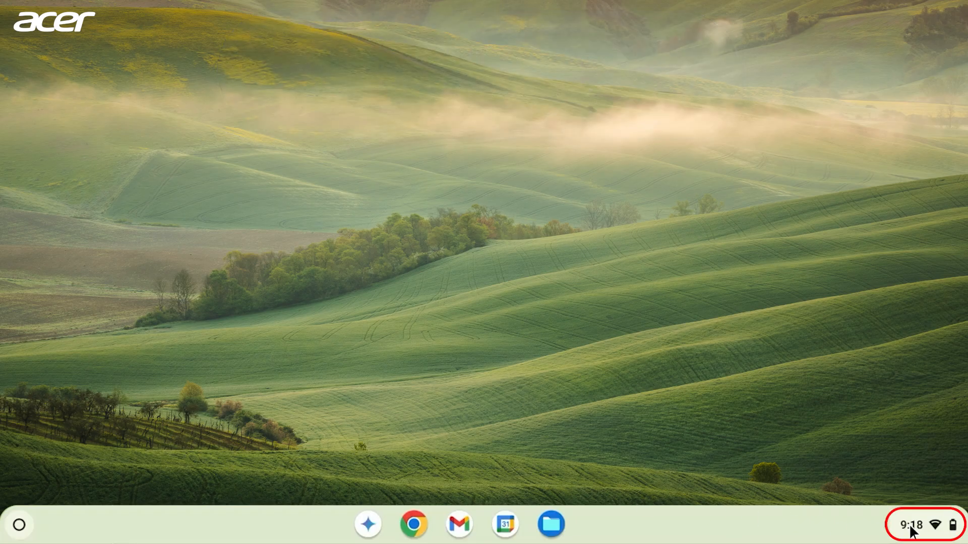
Bring up the Quick Settings panel from the shelf status area
click(911, 524)
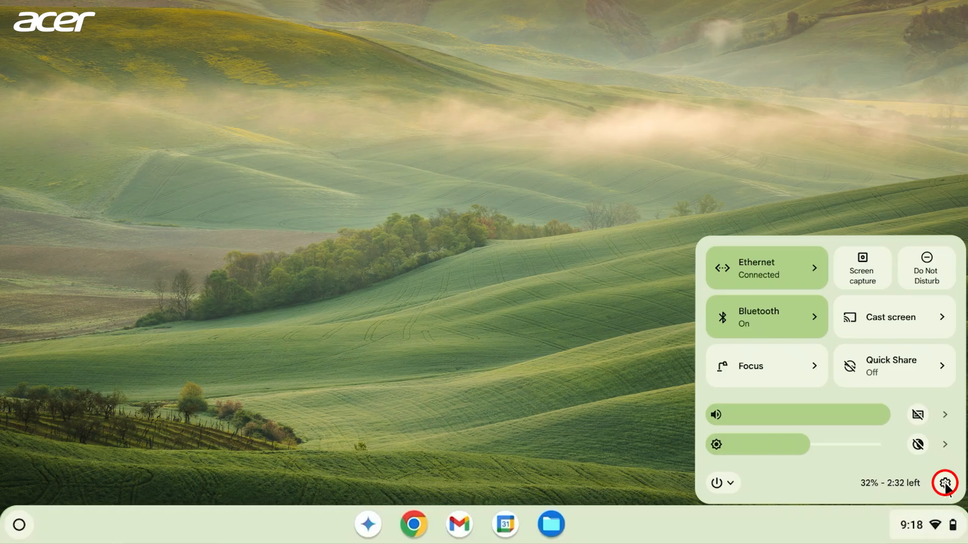
Reach the Mouse Keys page under Accessibility > Cursor and touchpad
click(944, 483)
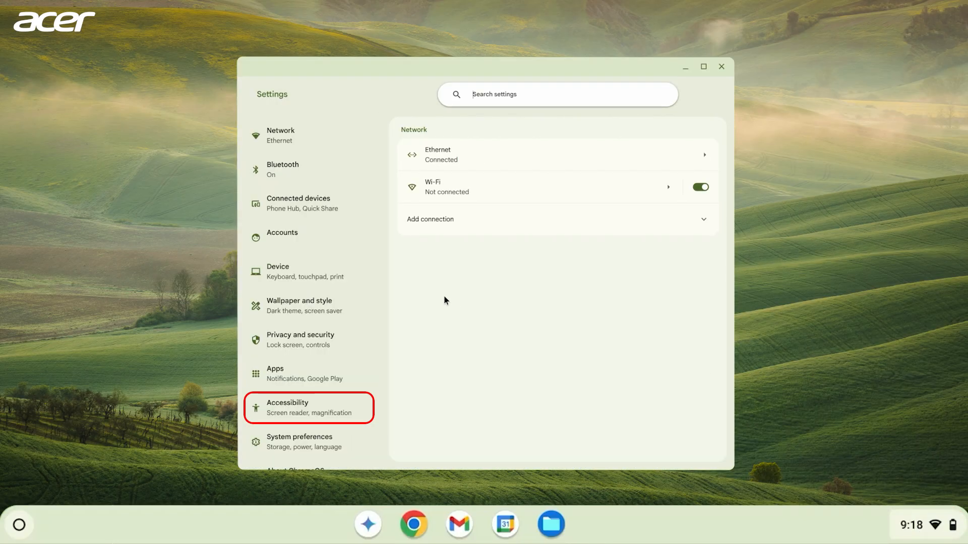
click(290, 407)
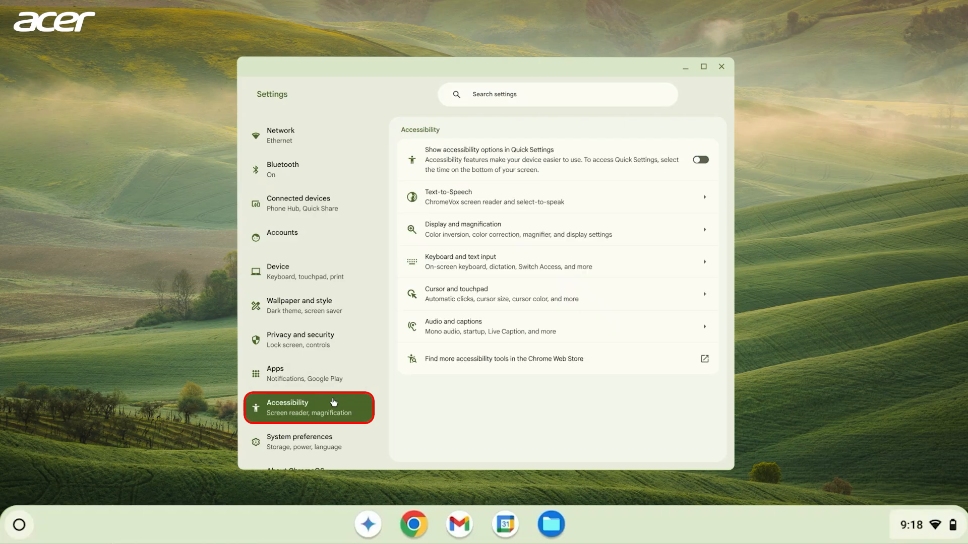
click(456, 294)
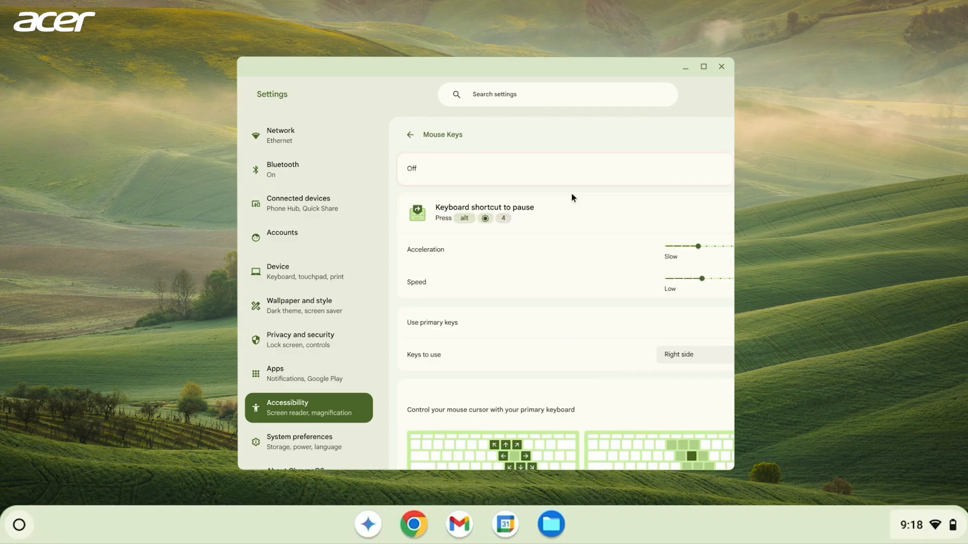
Switch Mouse Keys on and raise its acceleration to 50%
click(701, 169)
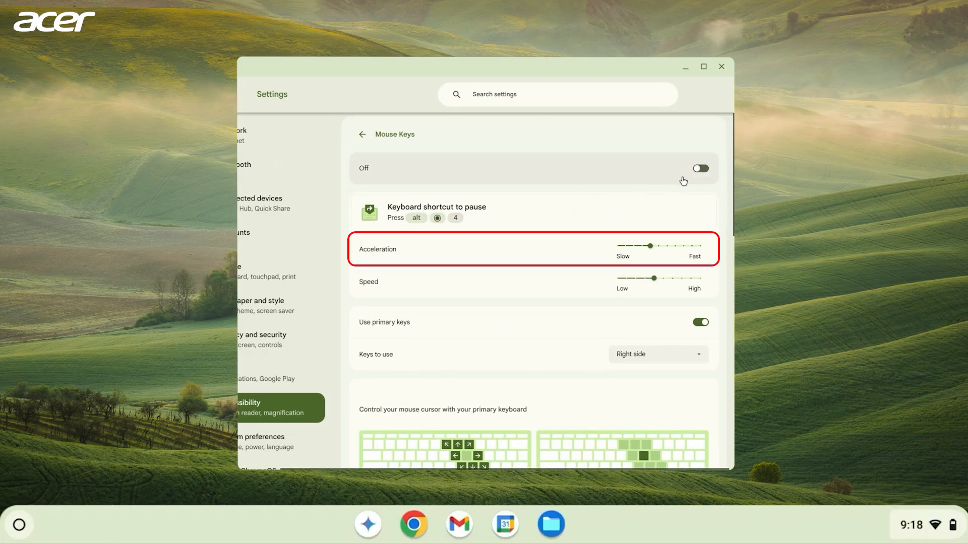
click(700, 168)
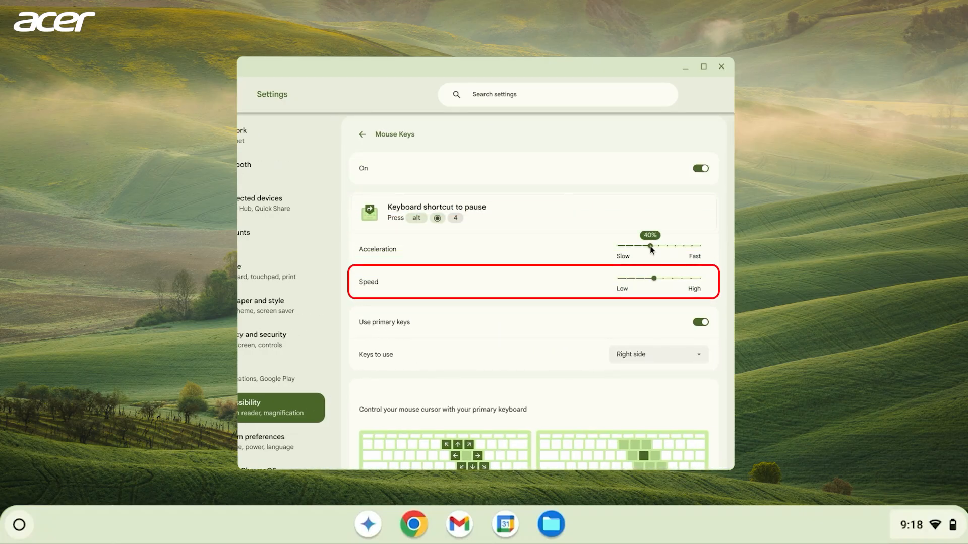
drag(649, 246, 659, 246)
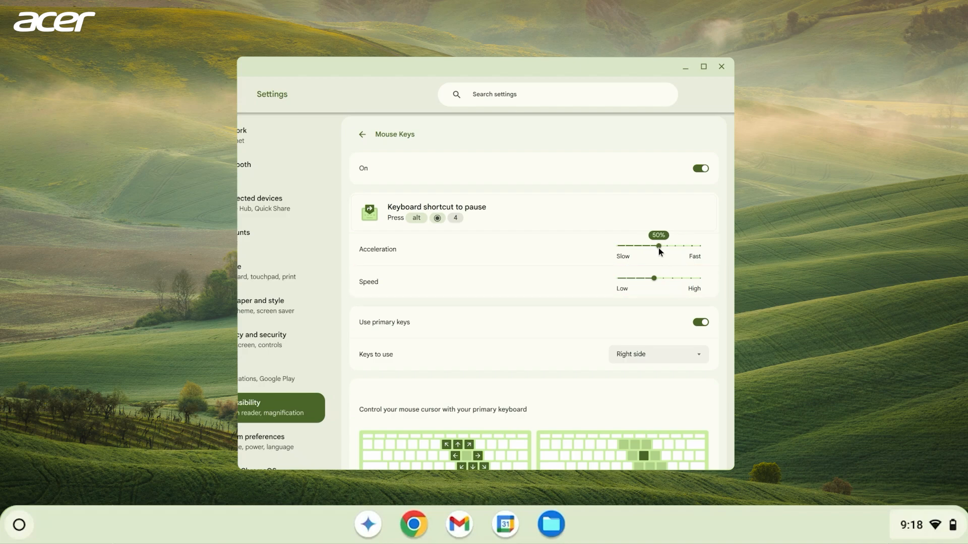
Set Mouse Keys 'Keys to use' to the left side of the keyboard
scroll(down, 3)
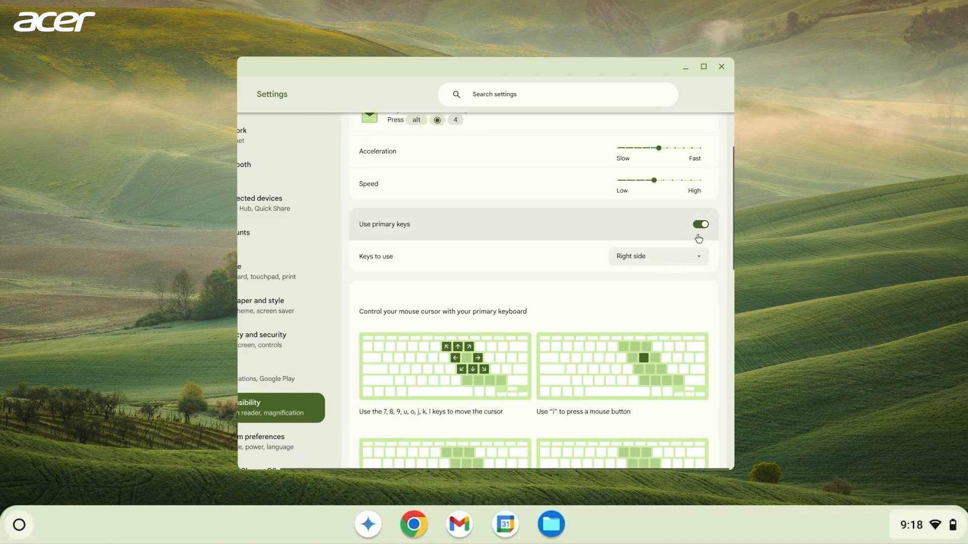
click(656, 256)
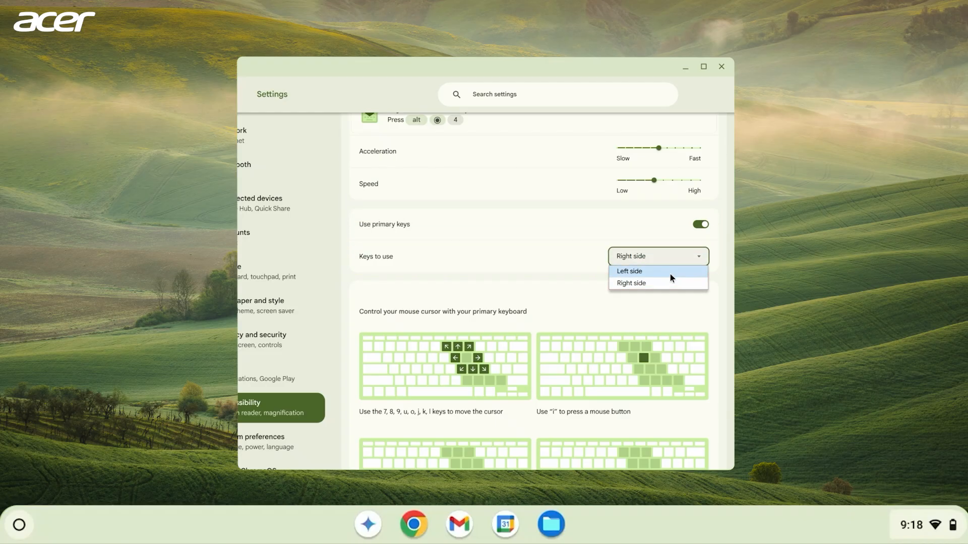
click(720, 67)
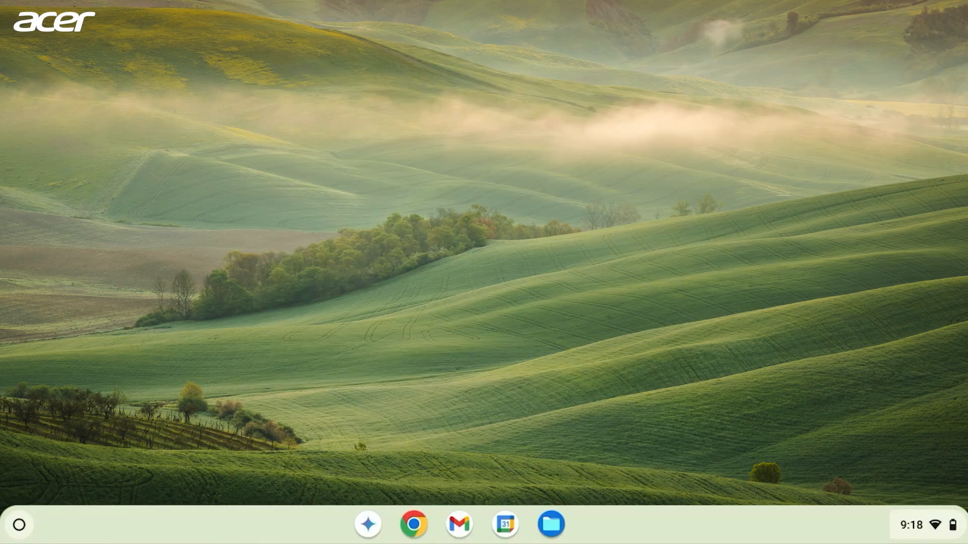